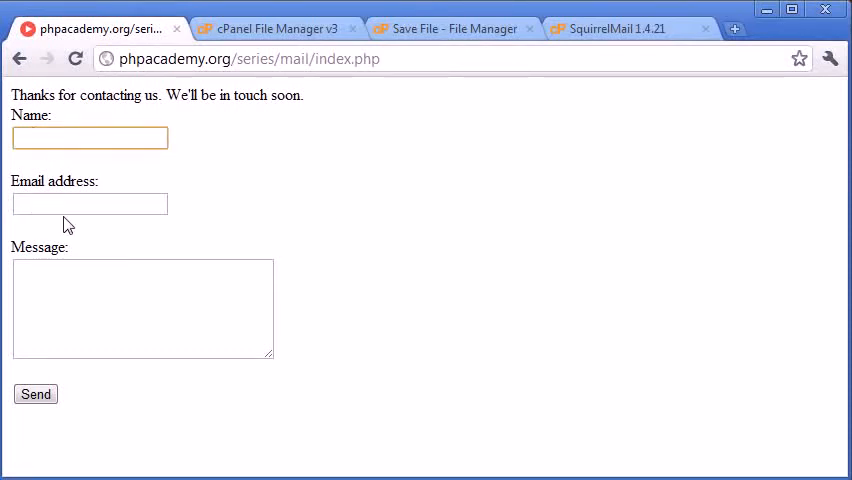
pyautogui.moveTo(244, 204)
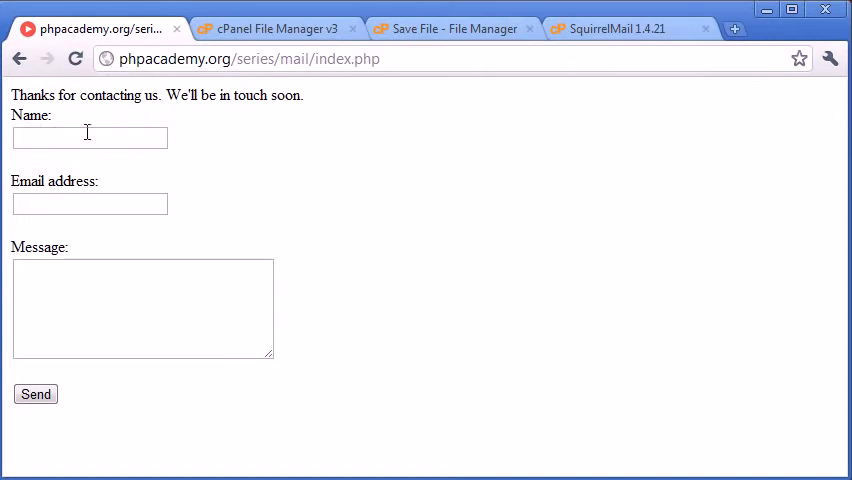
pyautogui.moveTo(124, 276)
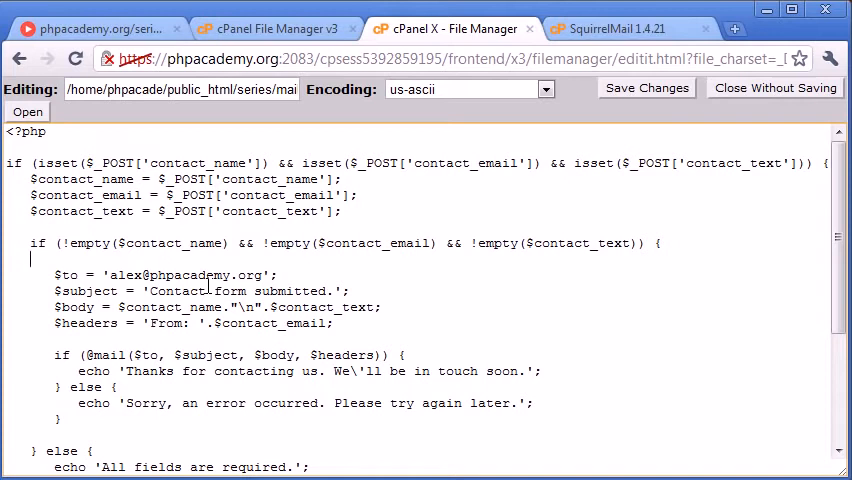
# Step: Start an if condition checking strlen($contact_name) exceeds 25 inside the non-empty check
pyautogui.write('if ()')
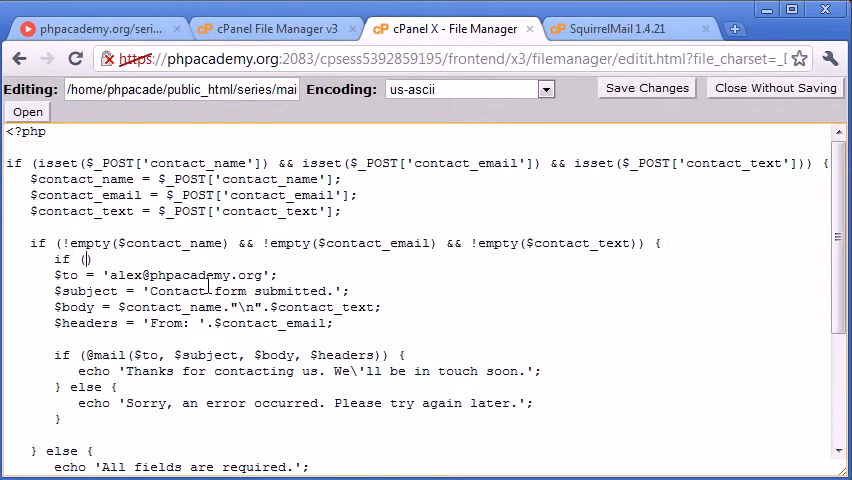
pyautogui.write('strlen()')
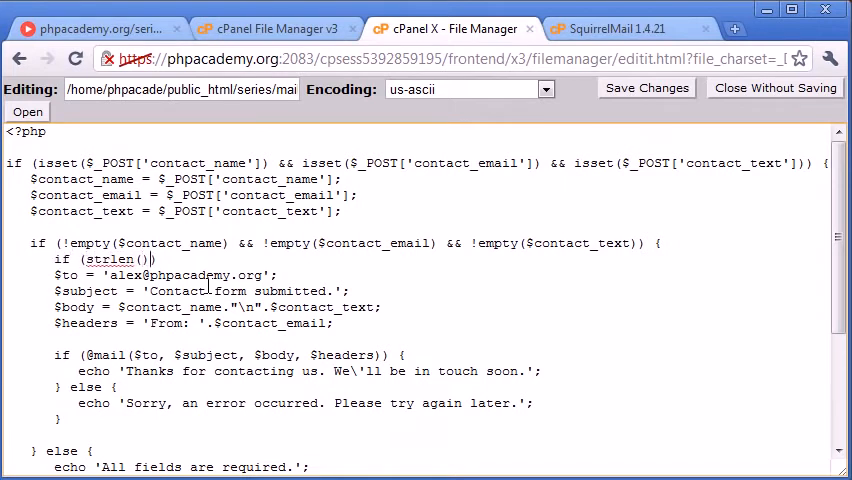
pyautogui.write('$contact_name')
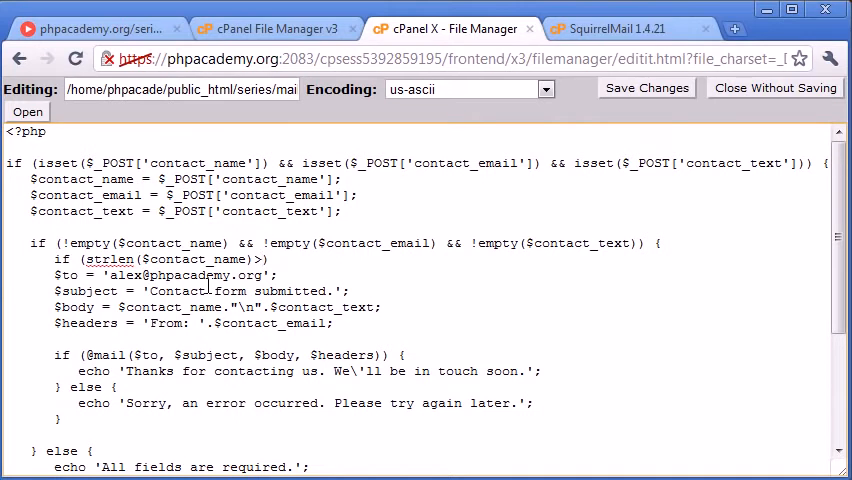
pyautogui.write('25)')
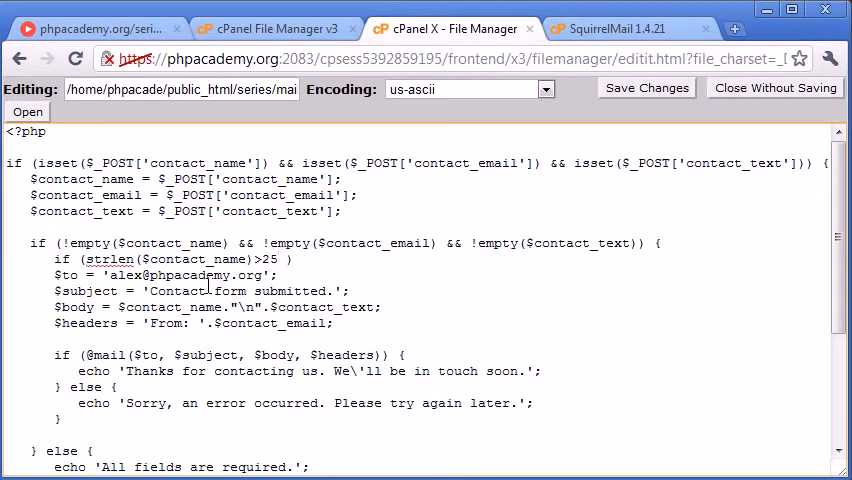
# Step: Extend the condition with || strlen($contact_email)>50 || strlen($contact_text)>1000
pyautogui.write('|| strlen(')
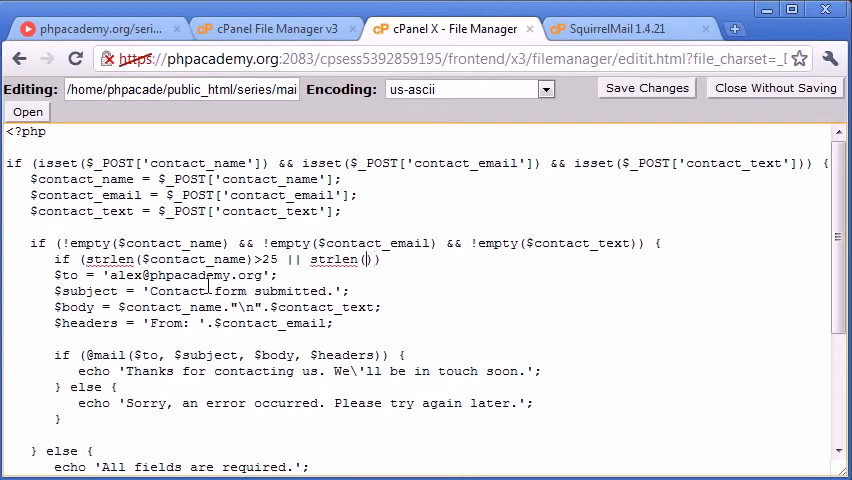
pyautogui.write('$contact_email')
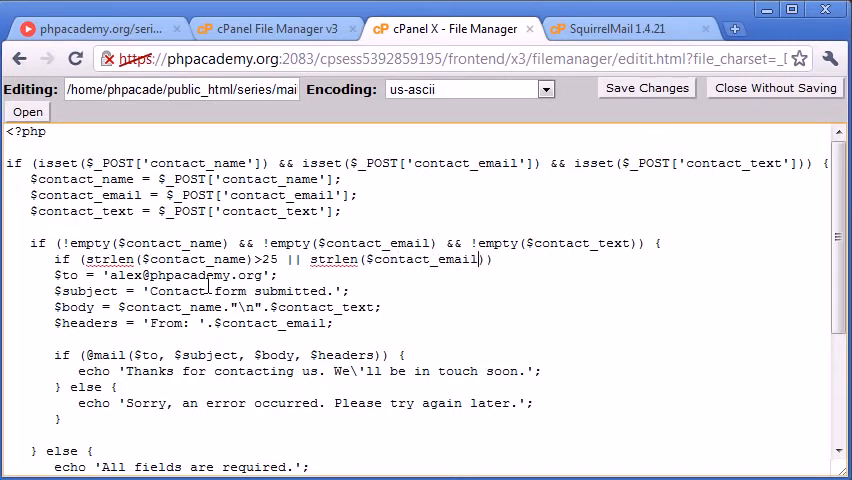
pyautogui.write('>50 || s')
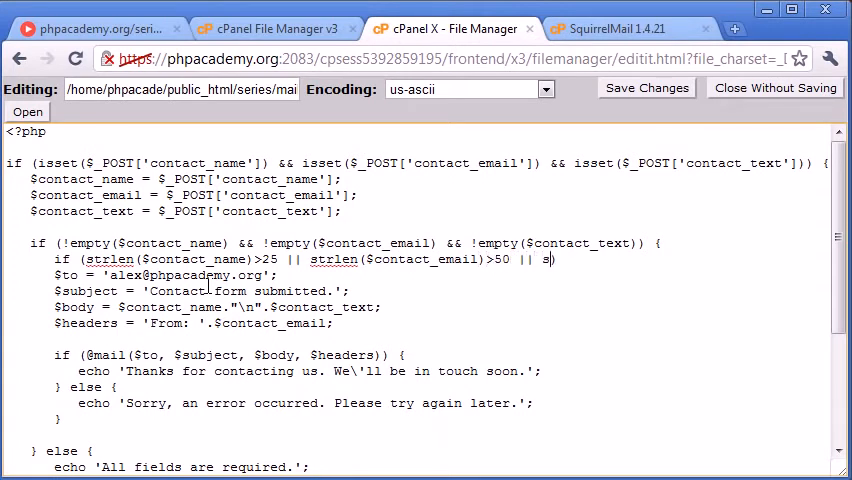
pyautogui.write('trlen()')
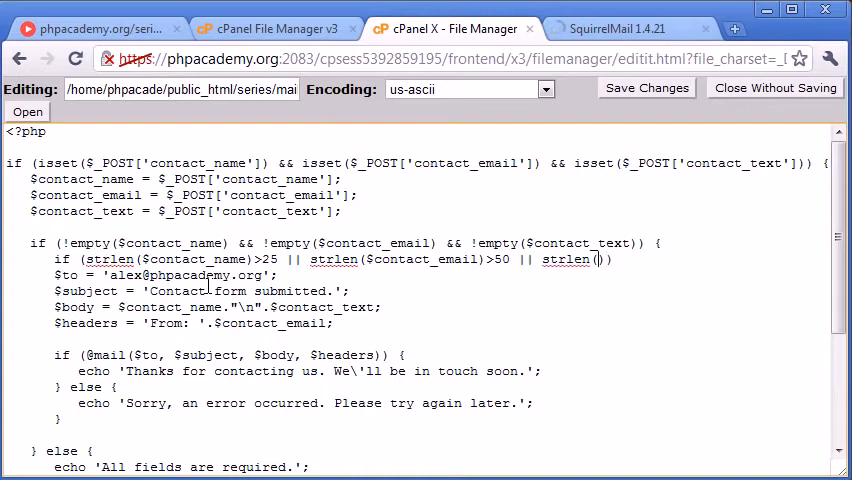
pyautogui.write('contact_text')
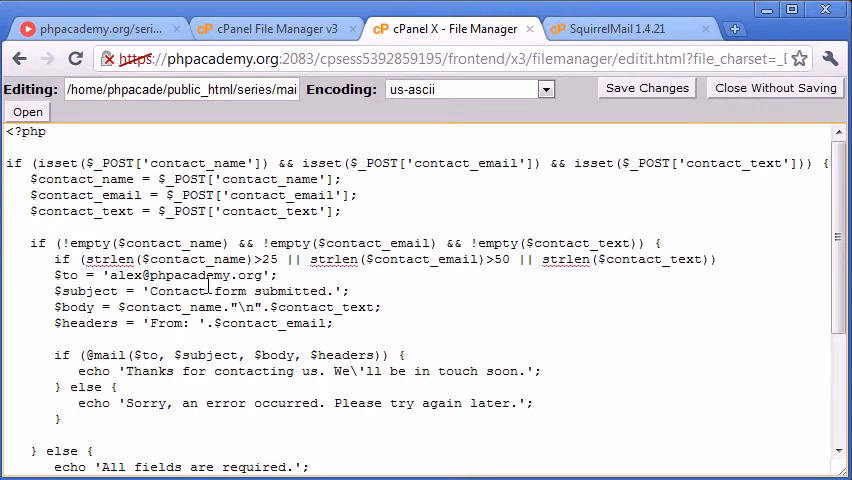
pyautogui.write('1000')
pyautogui.write('} else {')
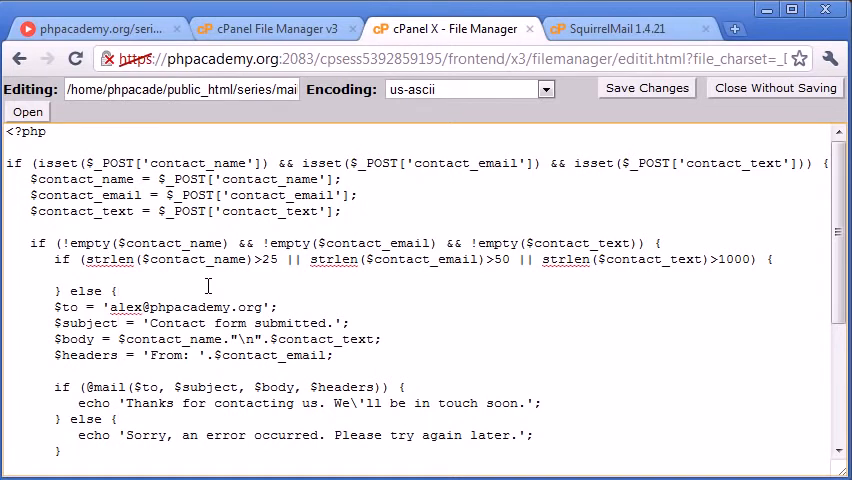
# Step: Echo 'Sorry, maxlength for some field has been exceeded.' in the length-check branch before the else mail code
pyautogui.scroll(-3)
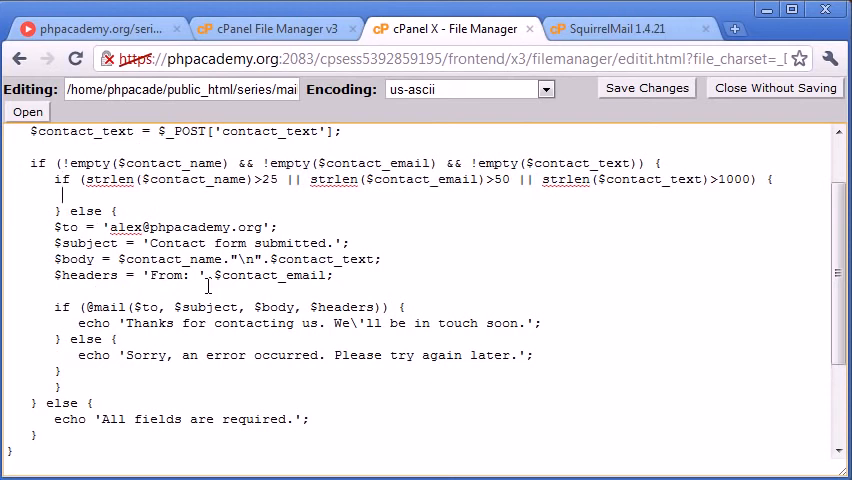
pyautogui.write('echo')
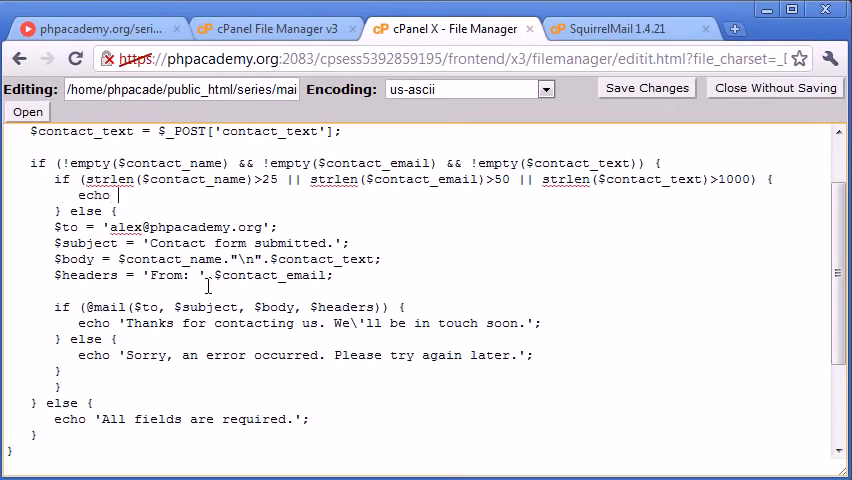
pyautogui.write("''")
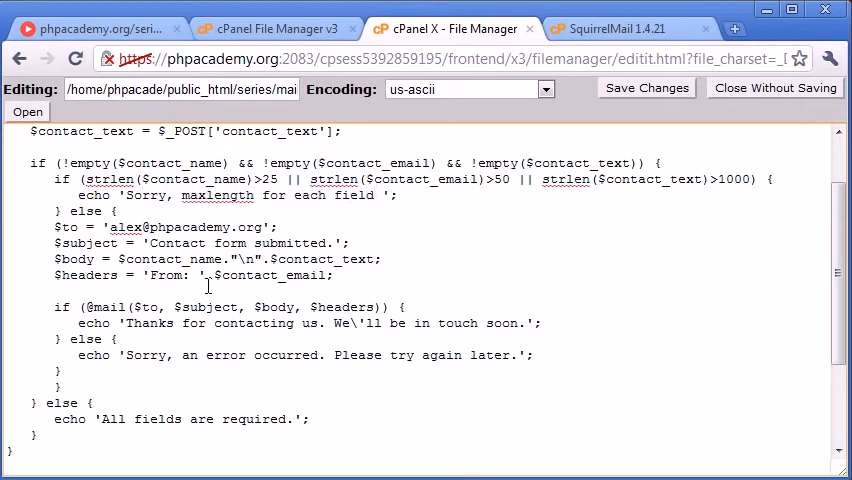
pyautogui.write('ex')
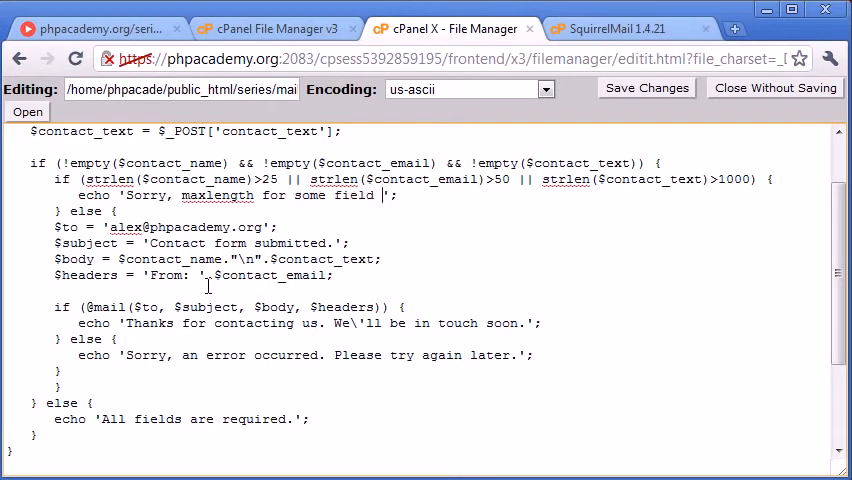
pyautogui.write('has been exceeded.')
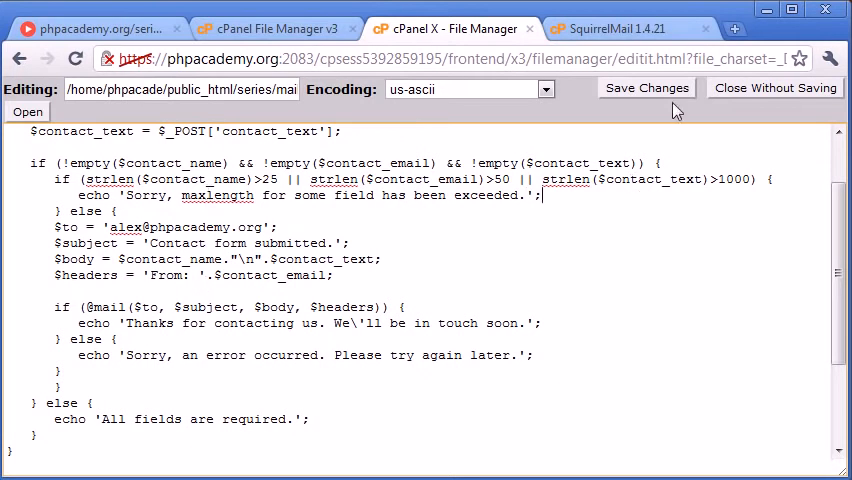
# Step: Save index.php and fill the live form with overlong name and email gibberish and message 'Hi'
pyautogui.click(646, 88)
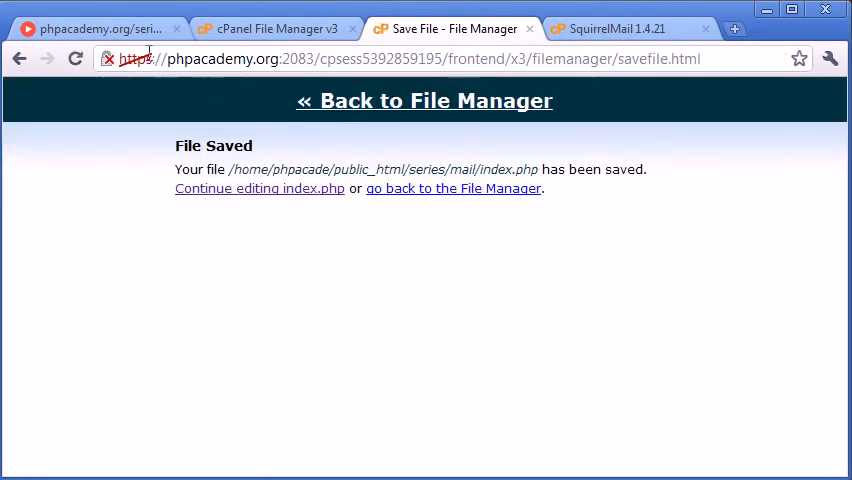
pyautogui.click(96, 28)
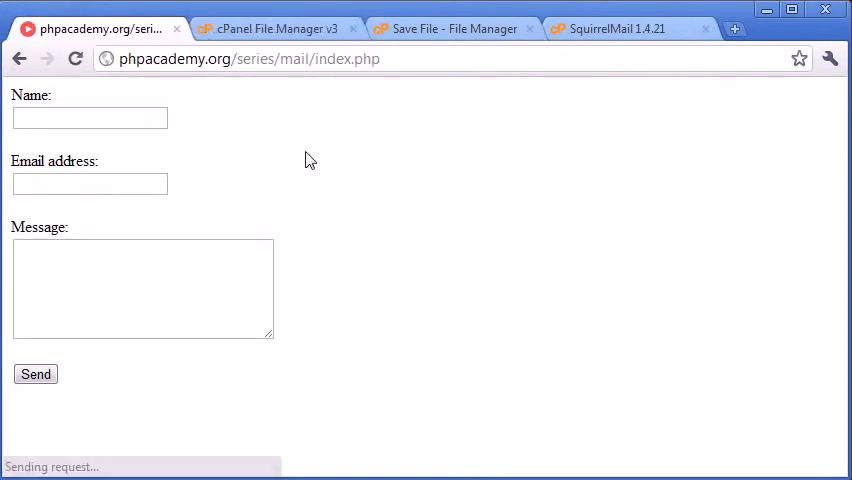
pyautogui.write('fnhsfgjs')
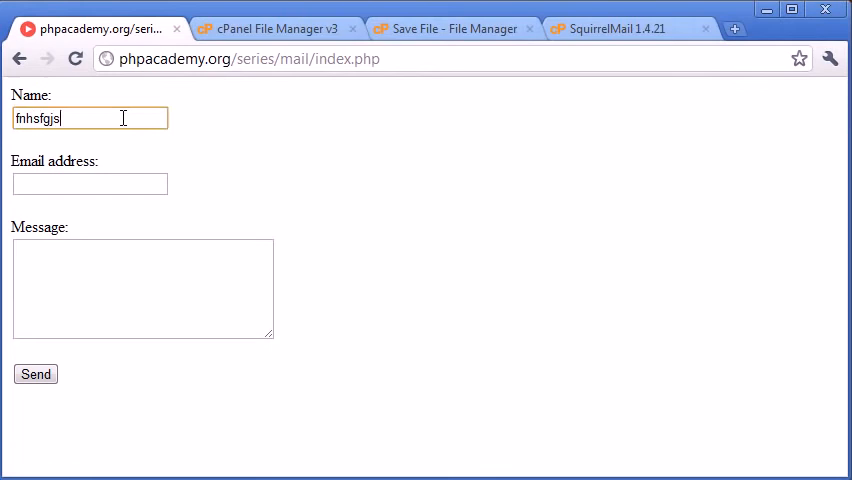
pyautogui.write('bjhbgjkngbbnfjbnadbjndfjbn')
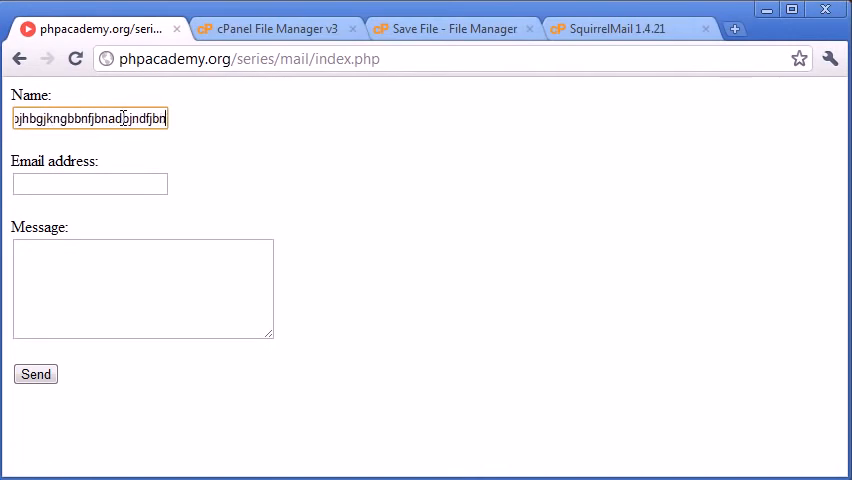
pyautogui.write('dfgndfjhnjbnafjbnbjandbjdn')
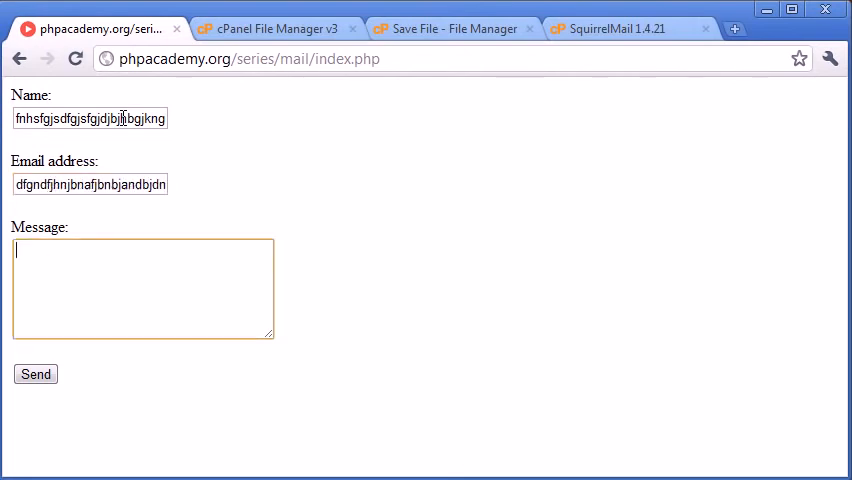
pyautogui.write('Hi')
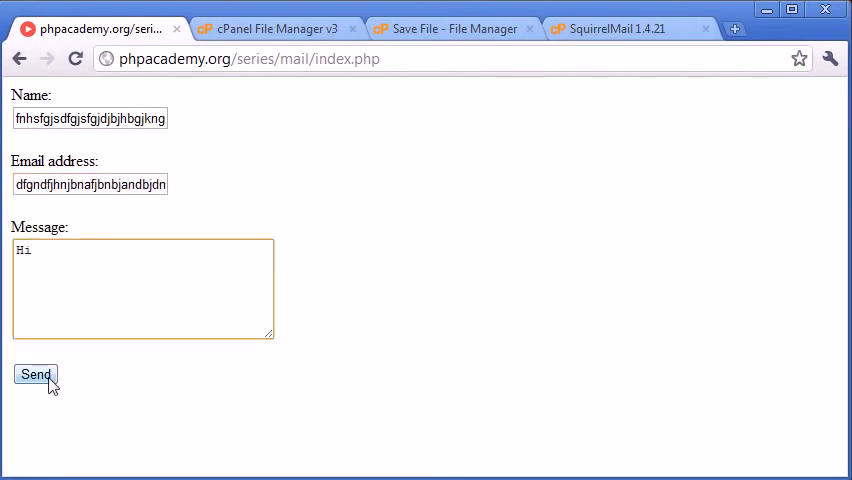
# Step: Submit the form to see the maxlength error, then return to the file-saved page
pyautogui.click(36, 374)
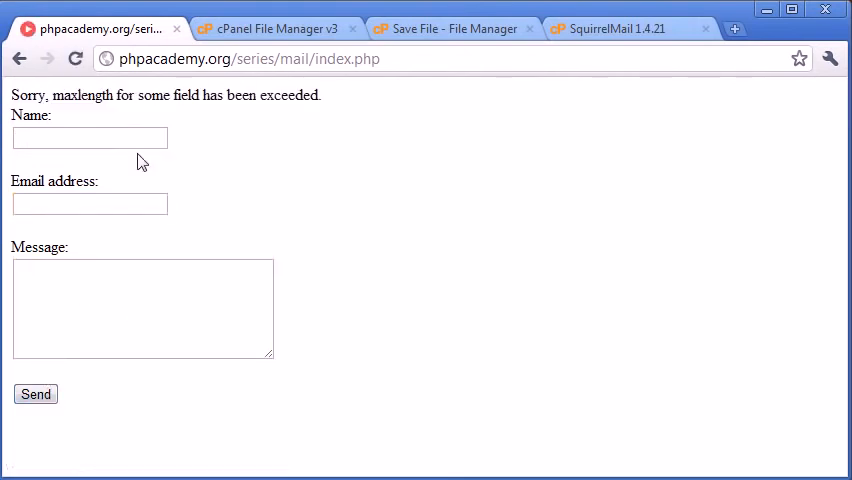
pyautogui.moveTo(376, 208)
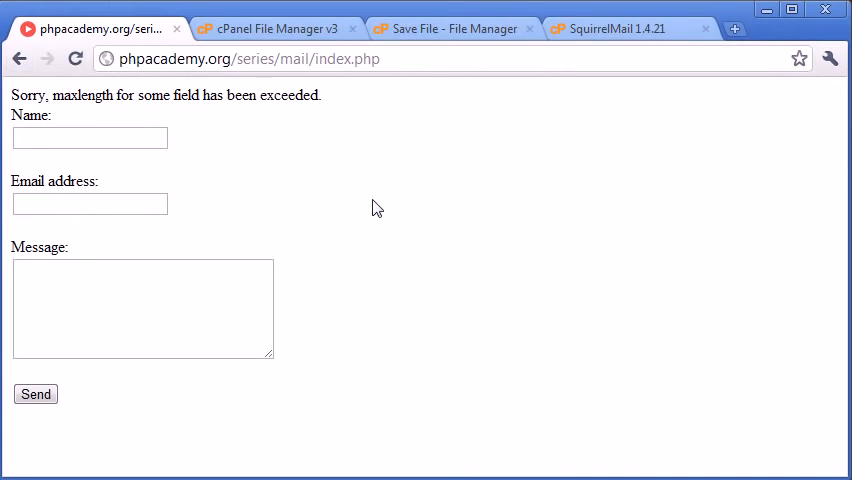
pyautogui.moveTo(370, 424)
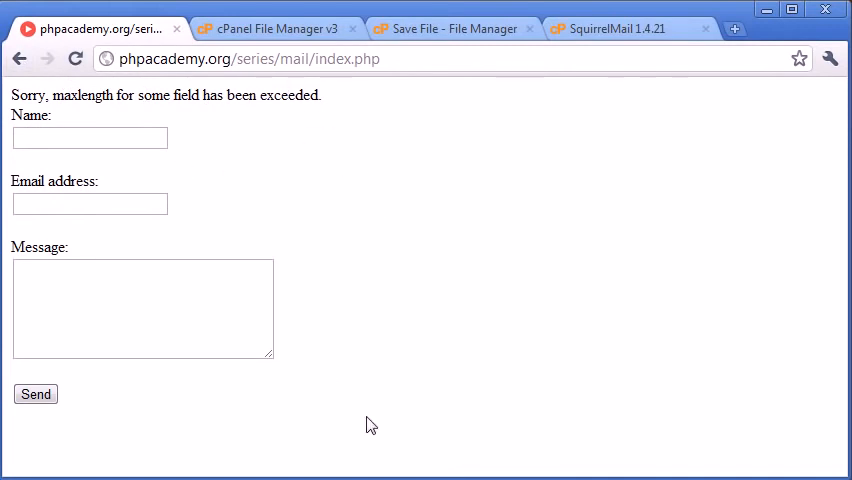
pyautogui.click(450, 28)
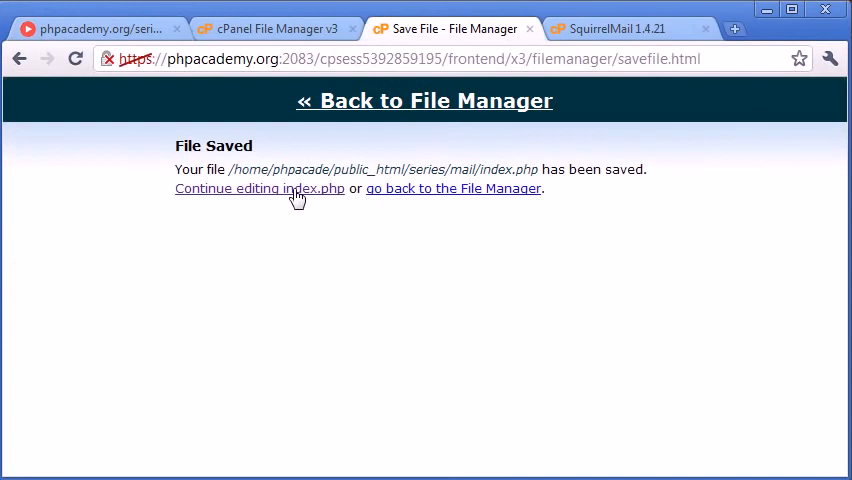
# Step: Add maxlength 25, 50 and 100 to the name, email and textarea fields in index.php and save
pyautogui.click(258, 188)
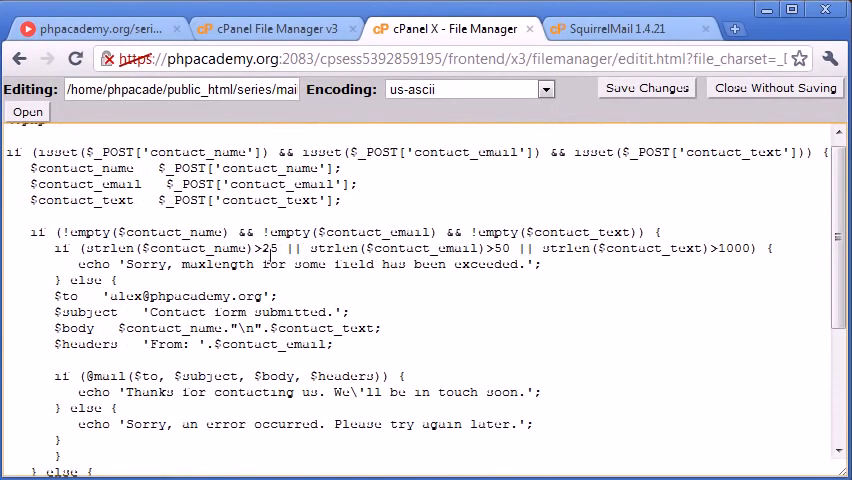
pyautogui.moveTo(816, 262)
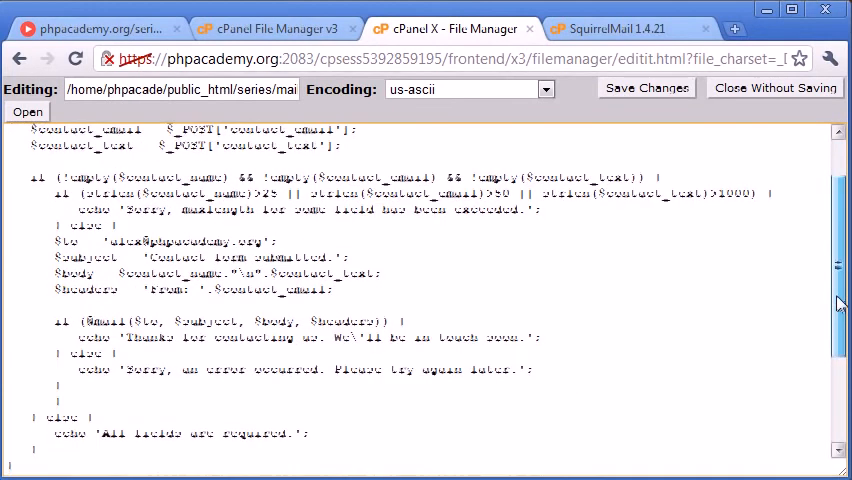
pyautogui.scroll(-3)
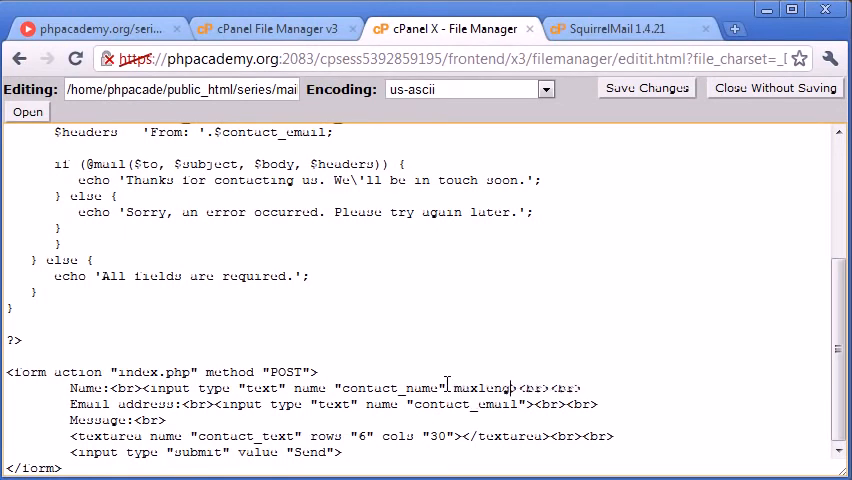
pyautogui.write('="25">')
pyautogui.click(334, 404)
pyautogui.write(' maxlength')
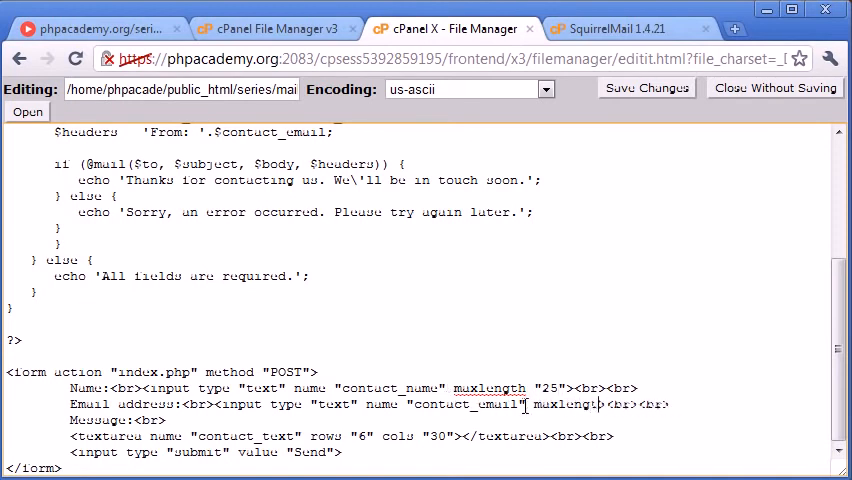
pyautogui.write('50">')
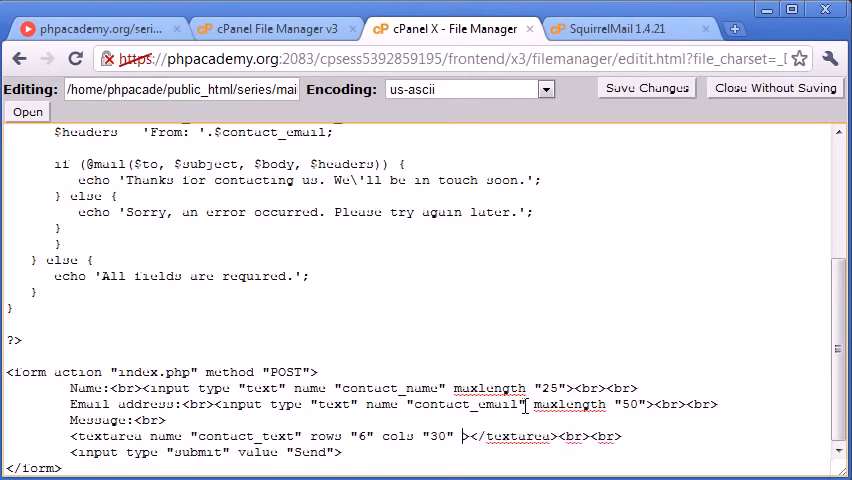
pyautogui.write('maxlength')
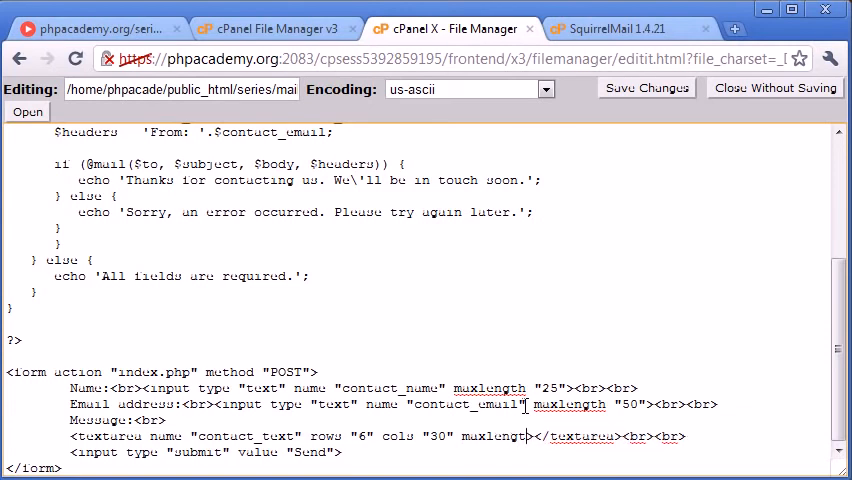
pyautogui.write('100"')
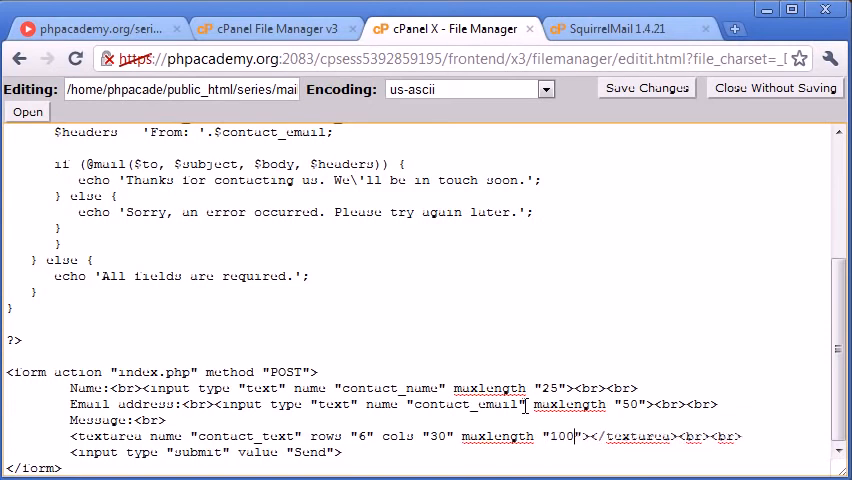
pyautogui.click(644, 88)
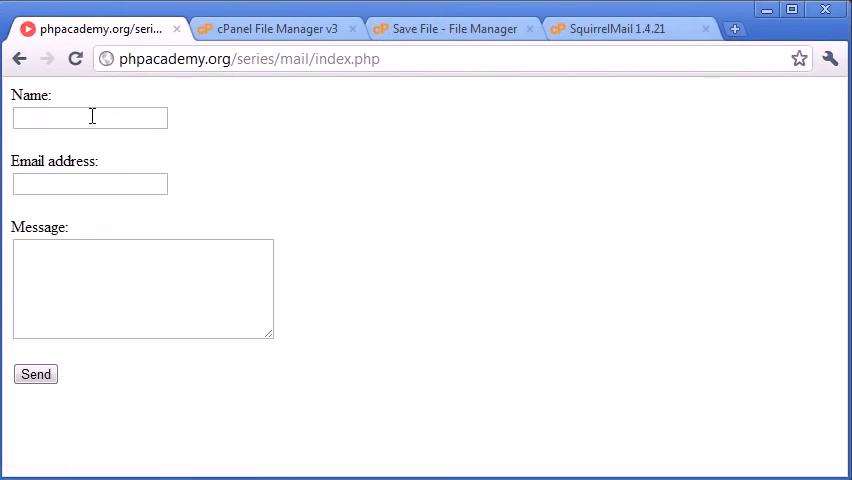
# Step: Test the name field's 25-character limit, reopen index.php in the editor, and return to the empty form
pyautogui.write('adtgjafthandhjandhjandhjk')
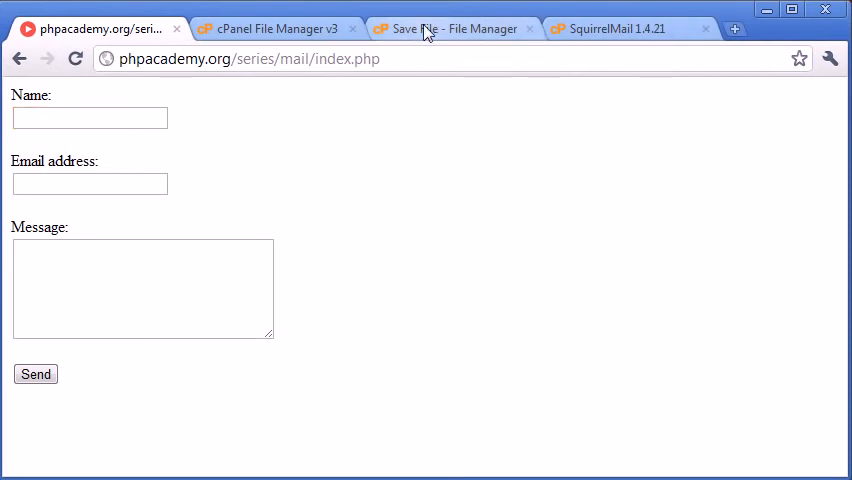
pyautogui.click(450, 28)
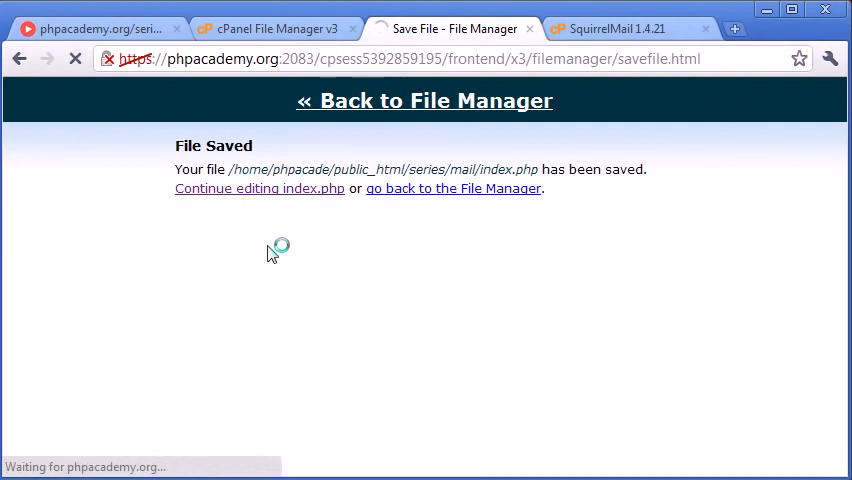
pyautogui.click(258, 188)
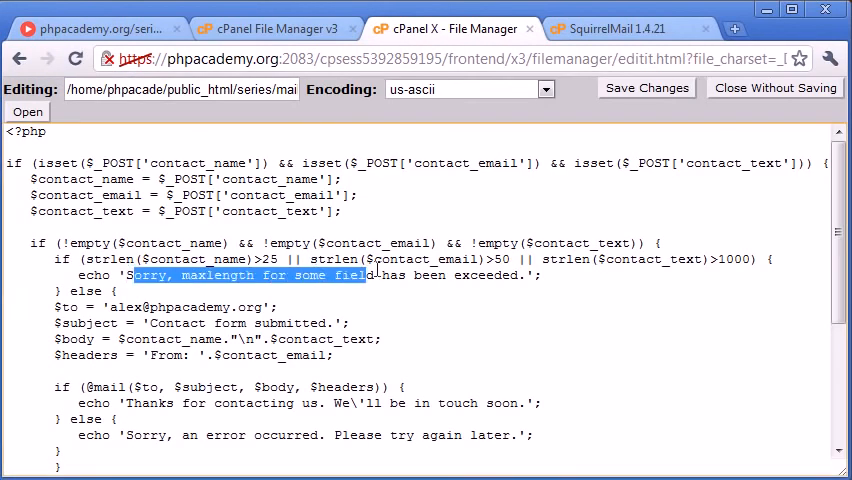
pyautogui.click(96, 28)
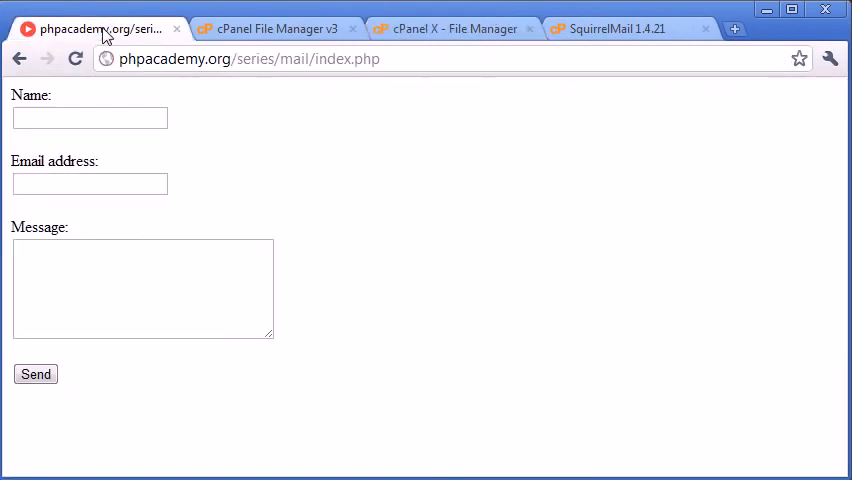
pyautogui.moveTo(96, 144)
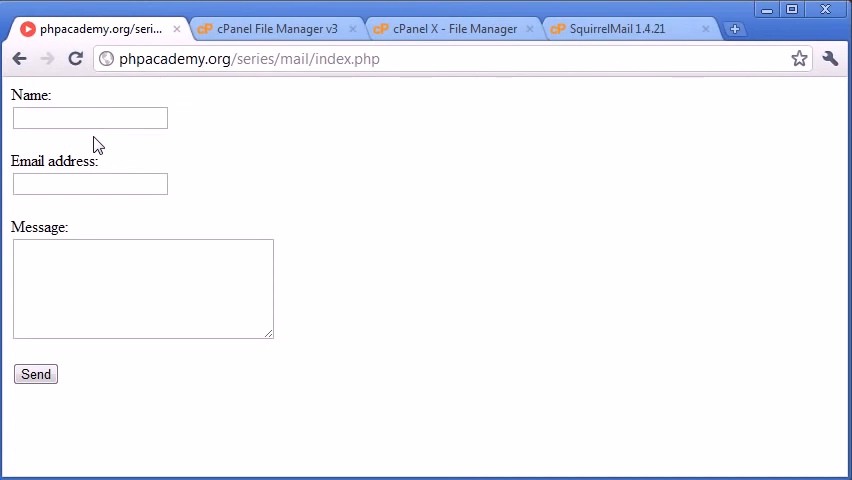
pyautogui.moveTo(364, 188)
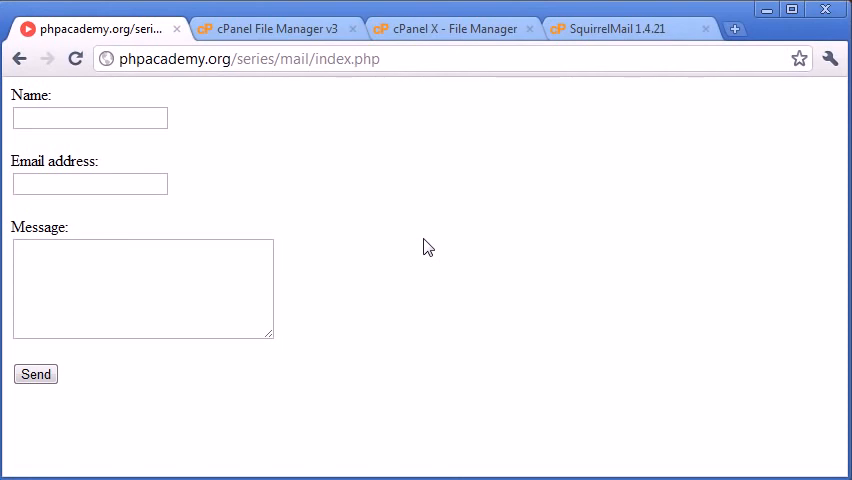
pyautogui.moveTo(118, 360)
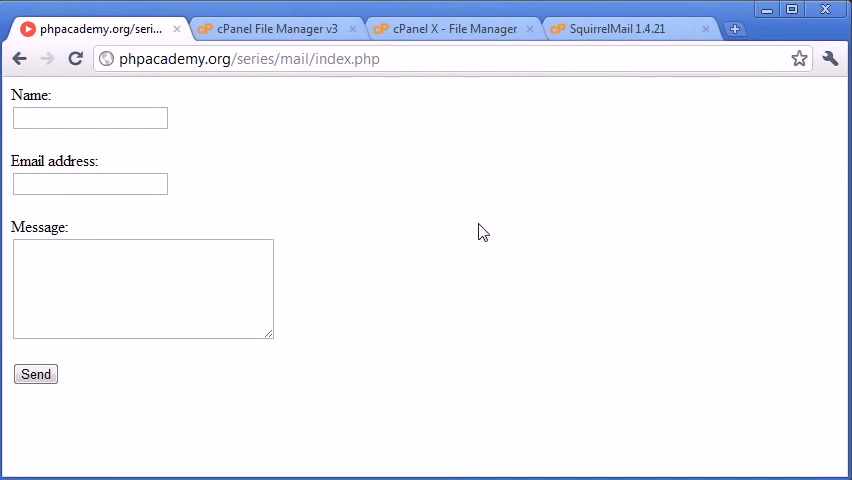
pyautogui.moveTo(452, 184)
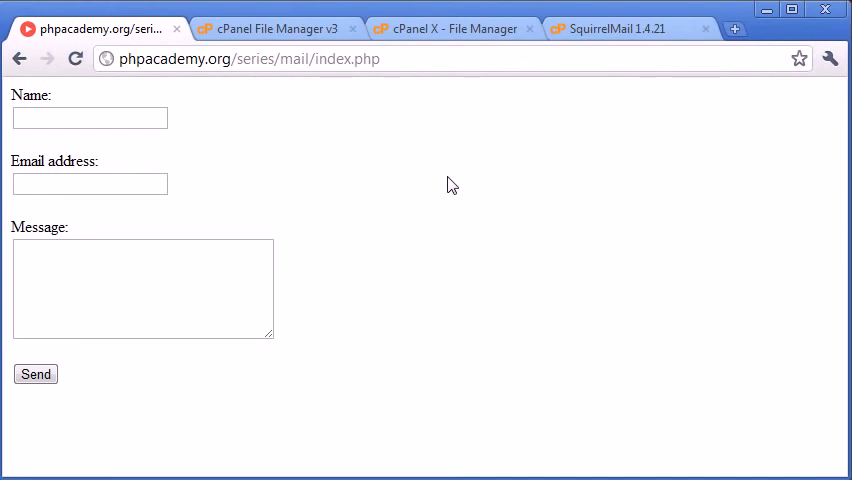